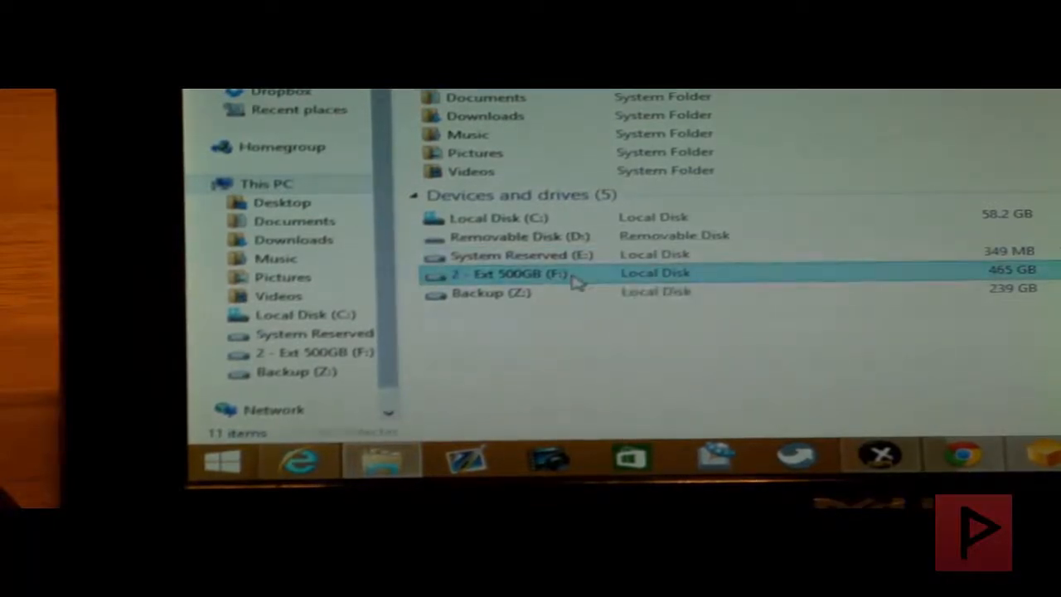
Select the 2 - Ext 500GB (F:) drive and open the ASMT 2105 USB Device's properties.
{"action": "left_click", "coordinate": [513, 274]}
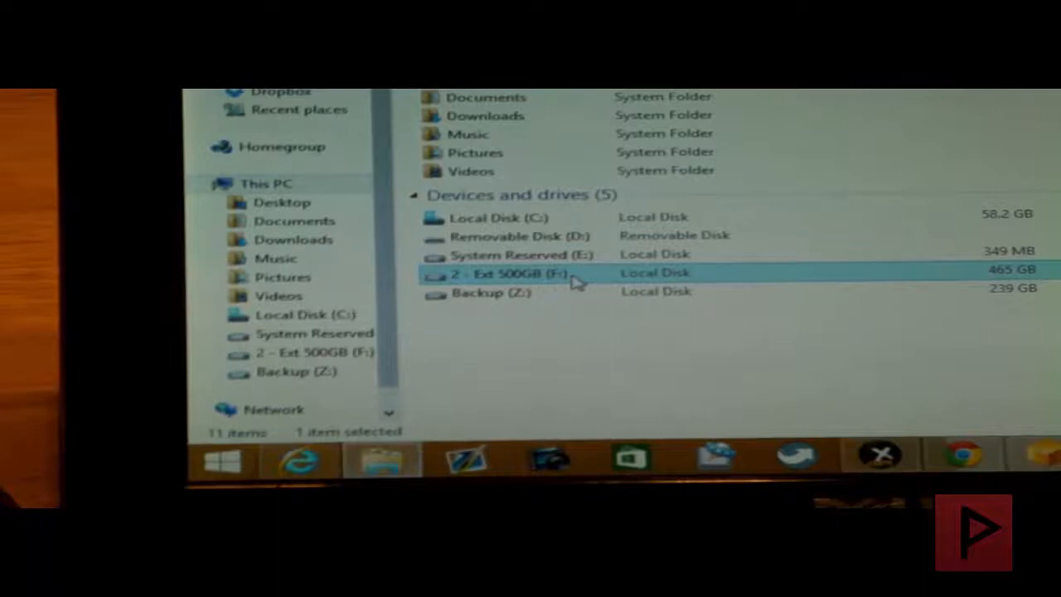
{"action": "double_click", "coordinate": [497, 274]}
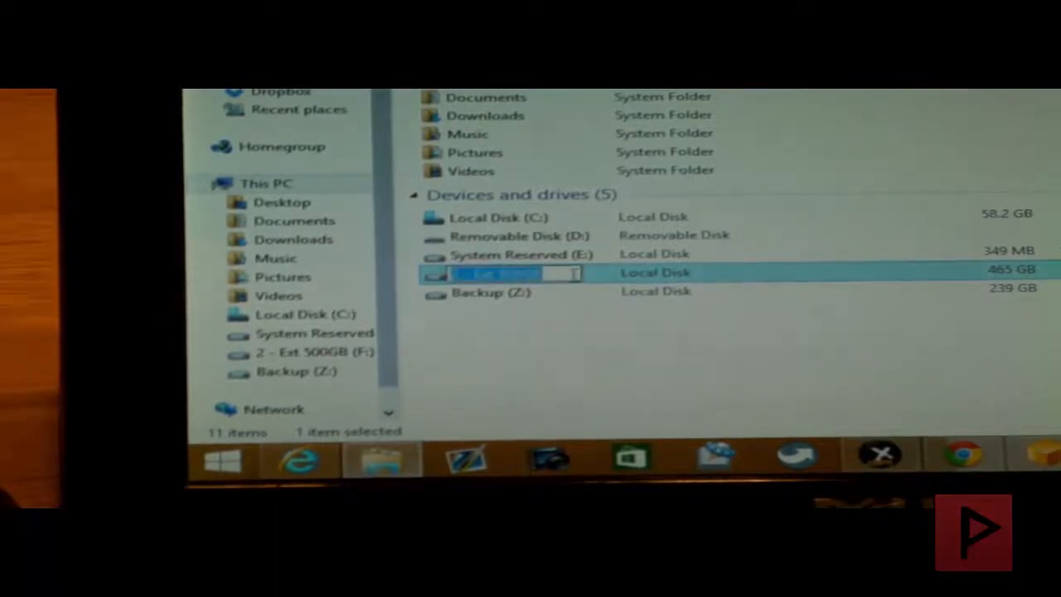
{"action": "key", "text": "Return"}
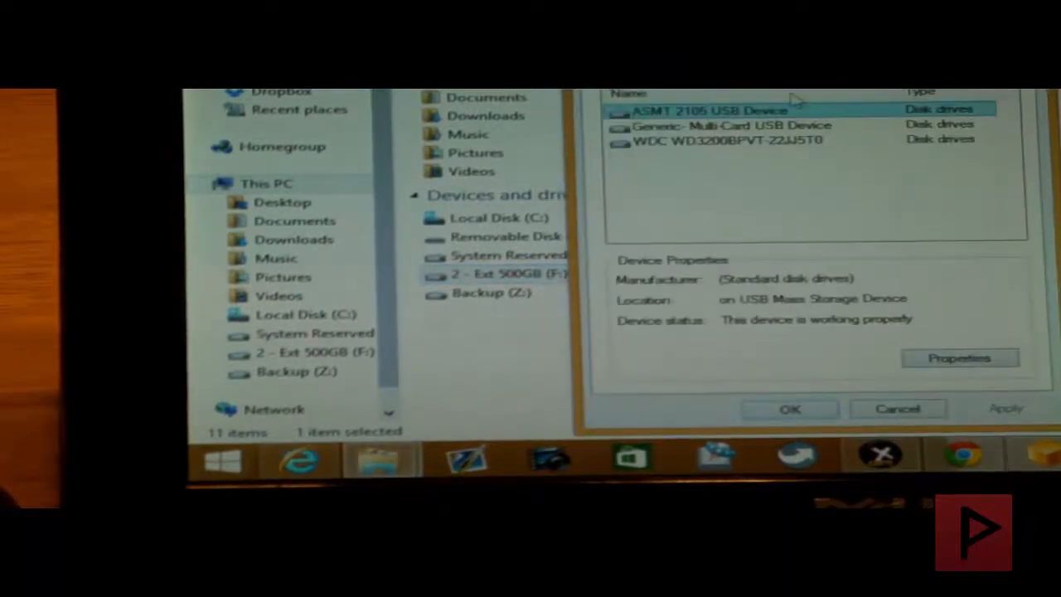
{"action": "mouse_move", "coordinate": [770, 124]}
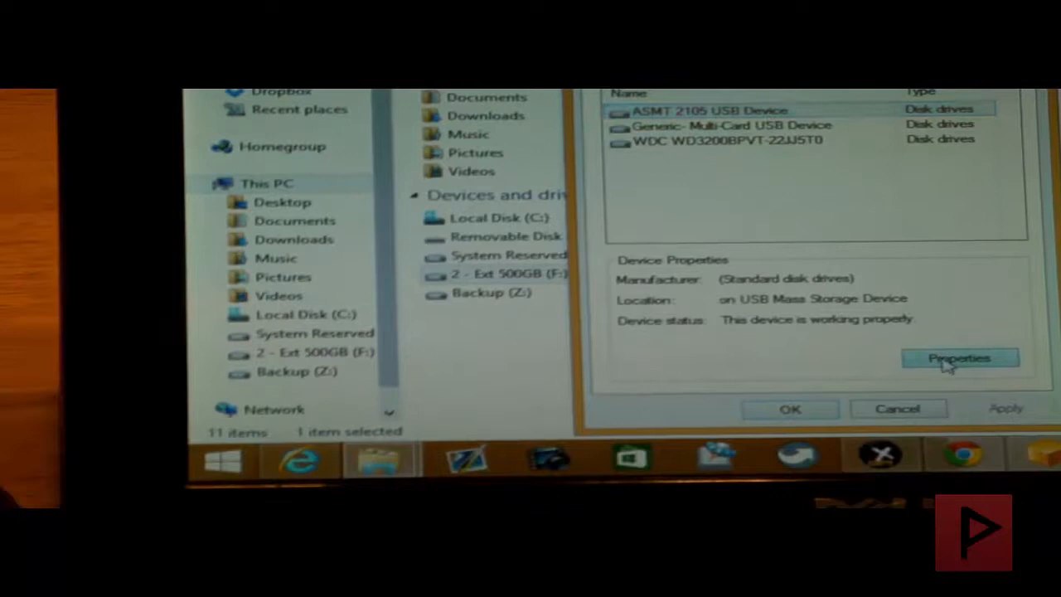
{"action": "left_click", "coordinate": [959, 358]}
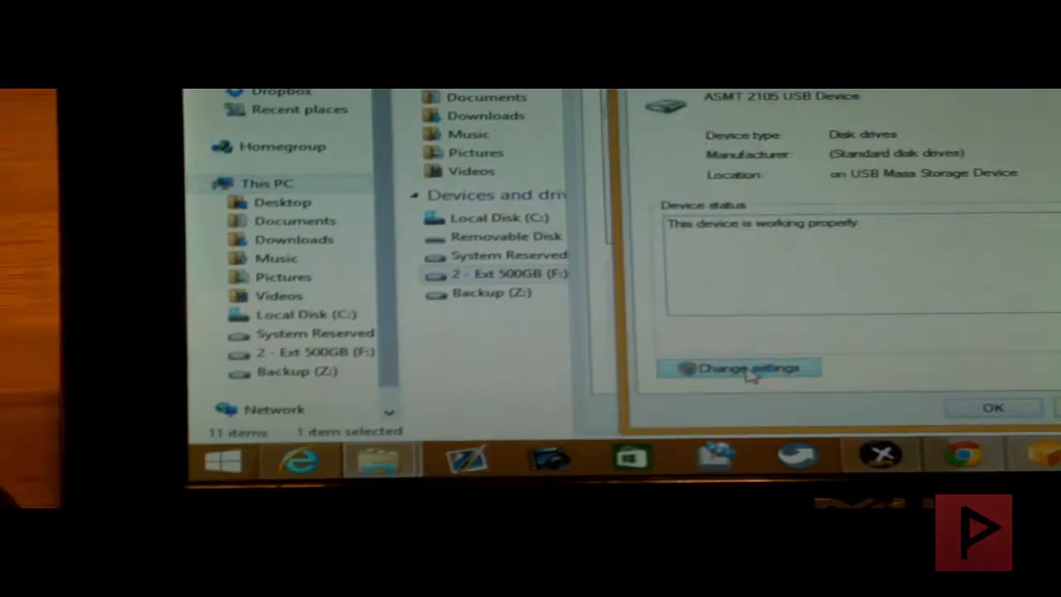
Set the ASMT 2105 removal policy to Better performance and close both Properties dialogs.
{"action": "left_click", "coordinate": [739, 367]}
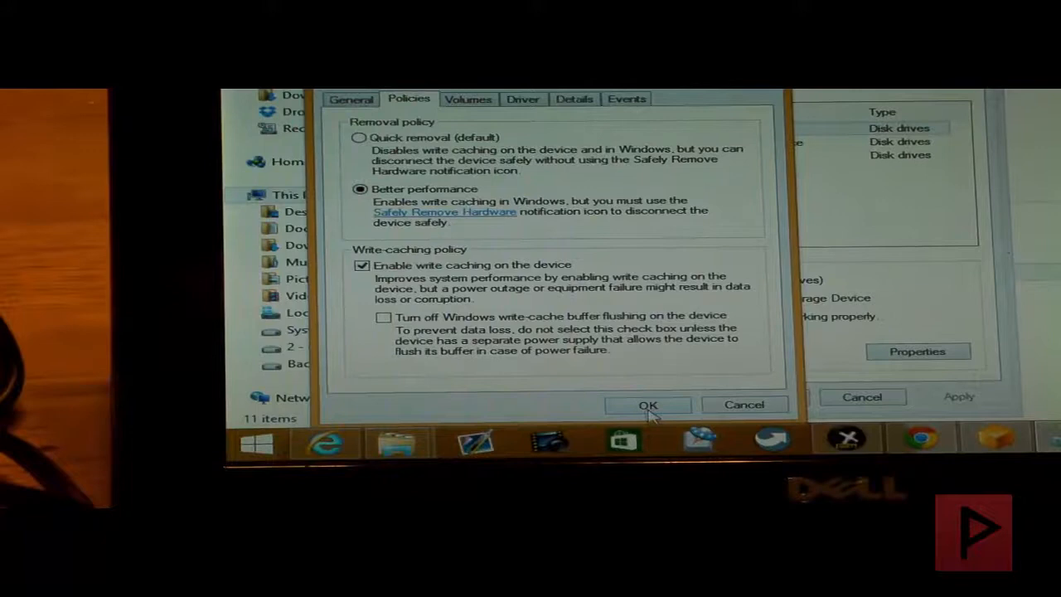
{"action": "left_click", "coordinate": [648, 405]}
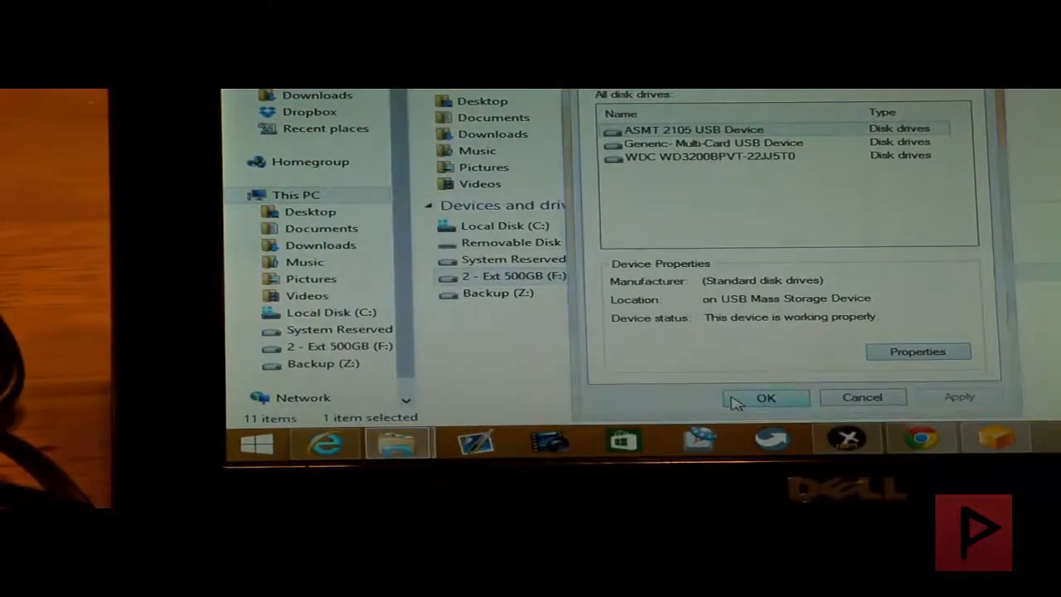
{"action": "left_click", "coordinate": [765, 397]}
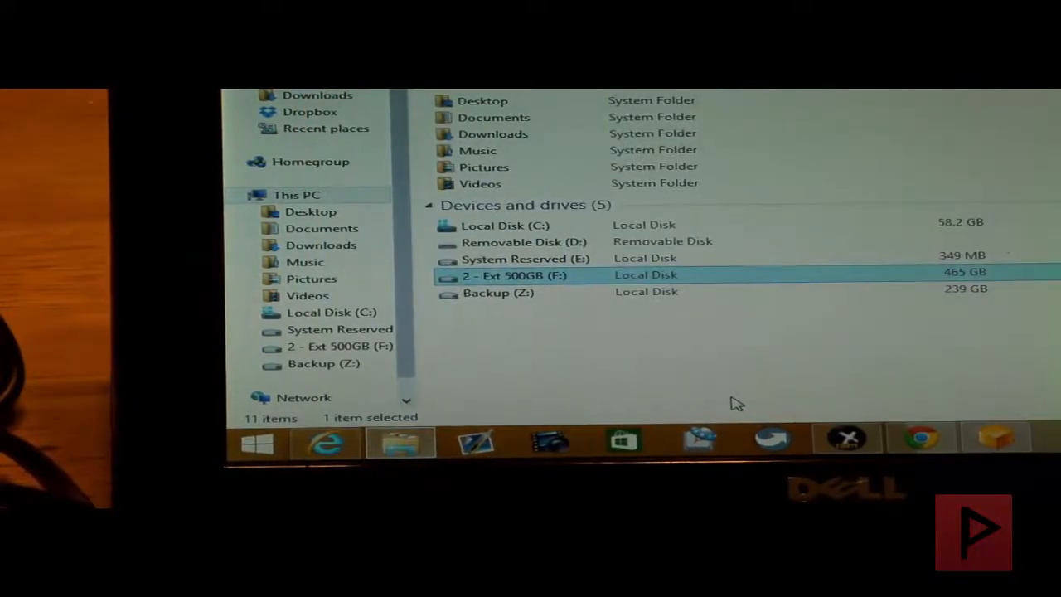